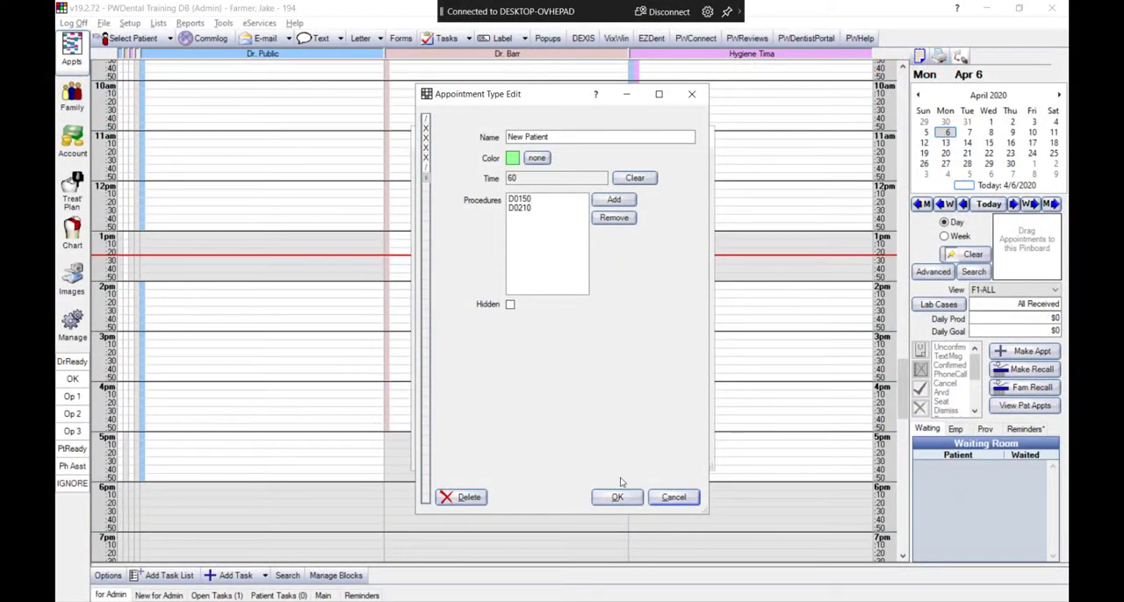
mouse_move(528, 217)
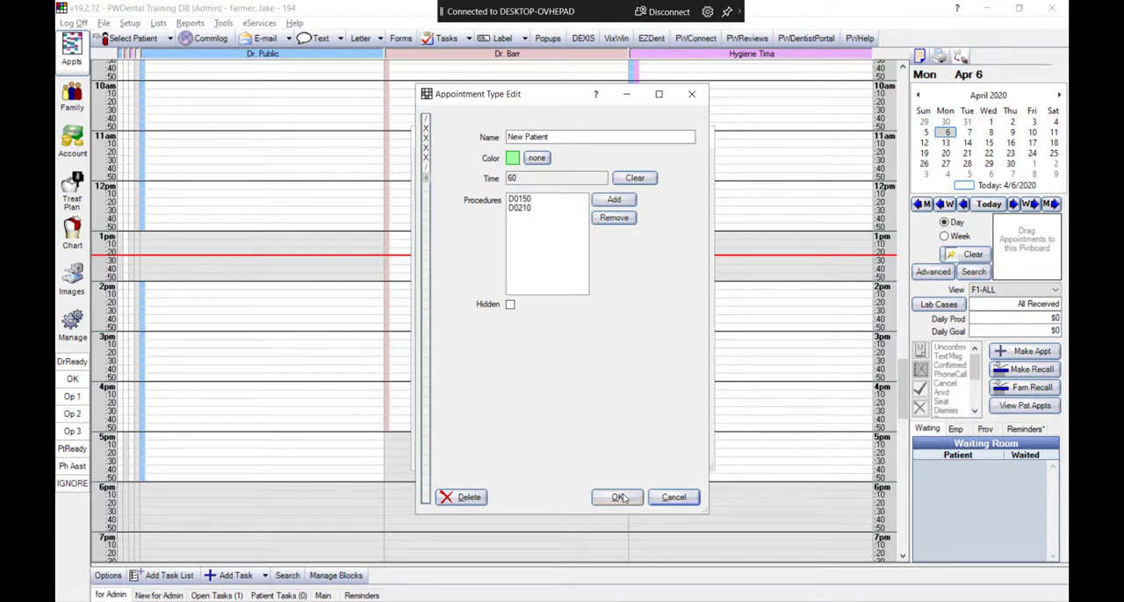
click(617, 497)
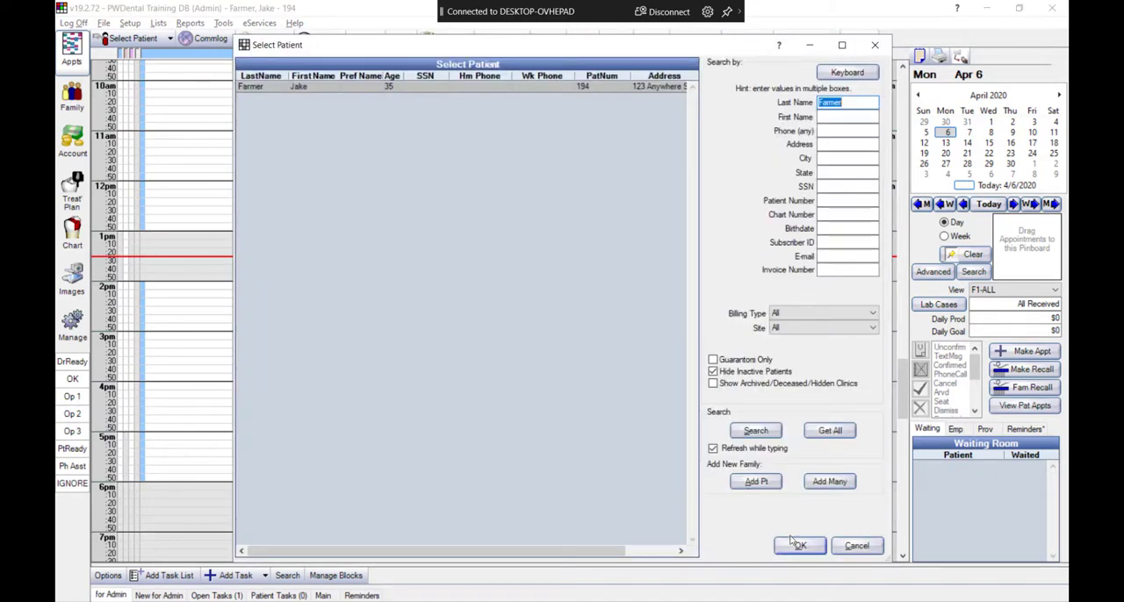
click(798, 546)
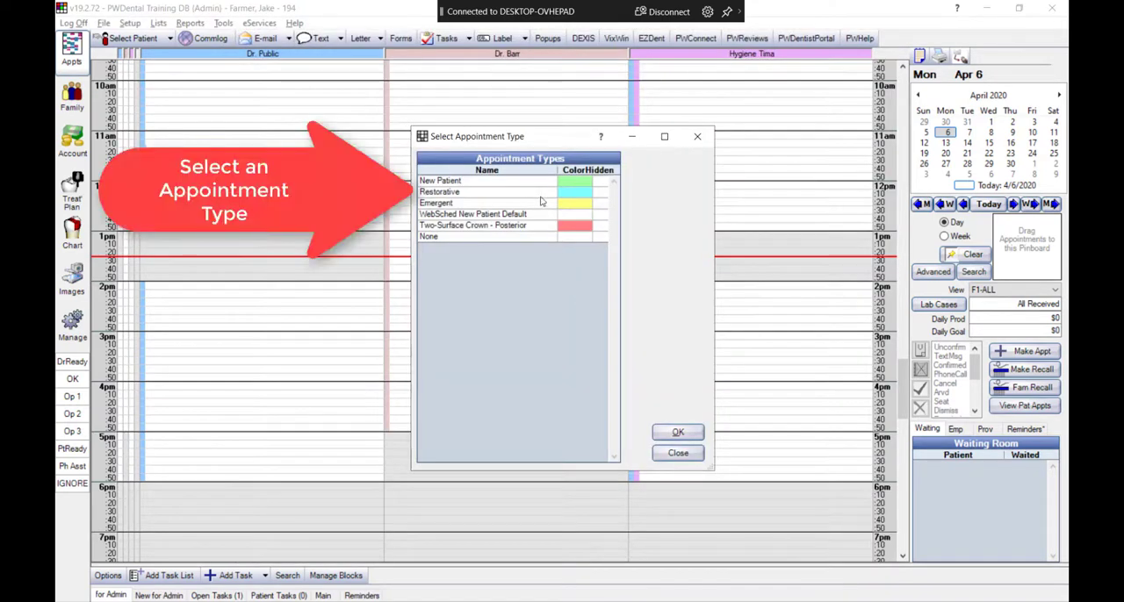
click(677, 432)
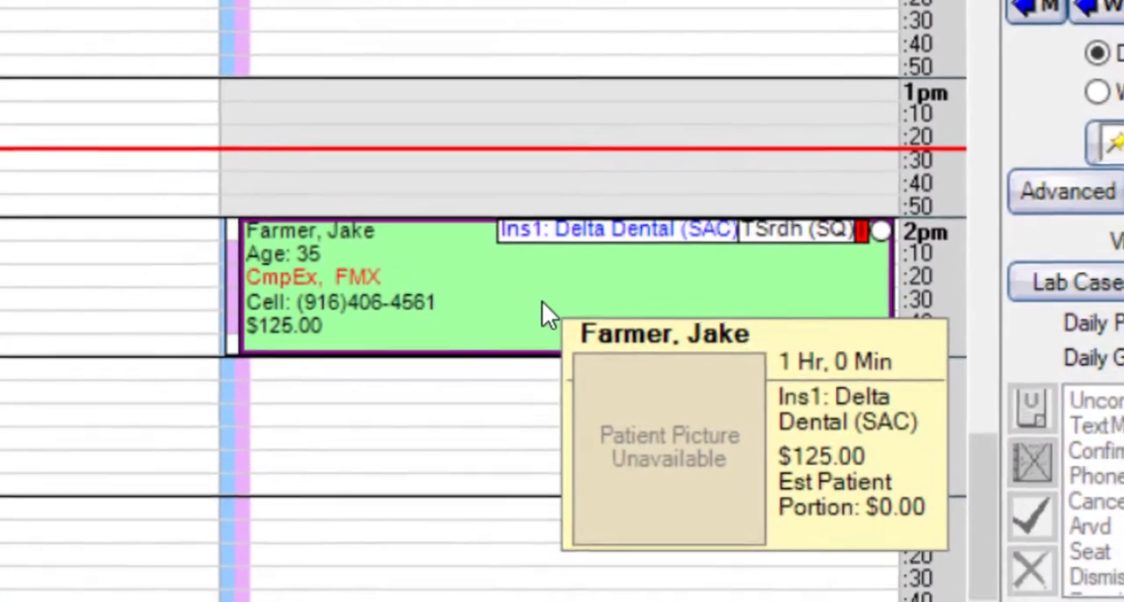
double_click(395, 281)
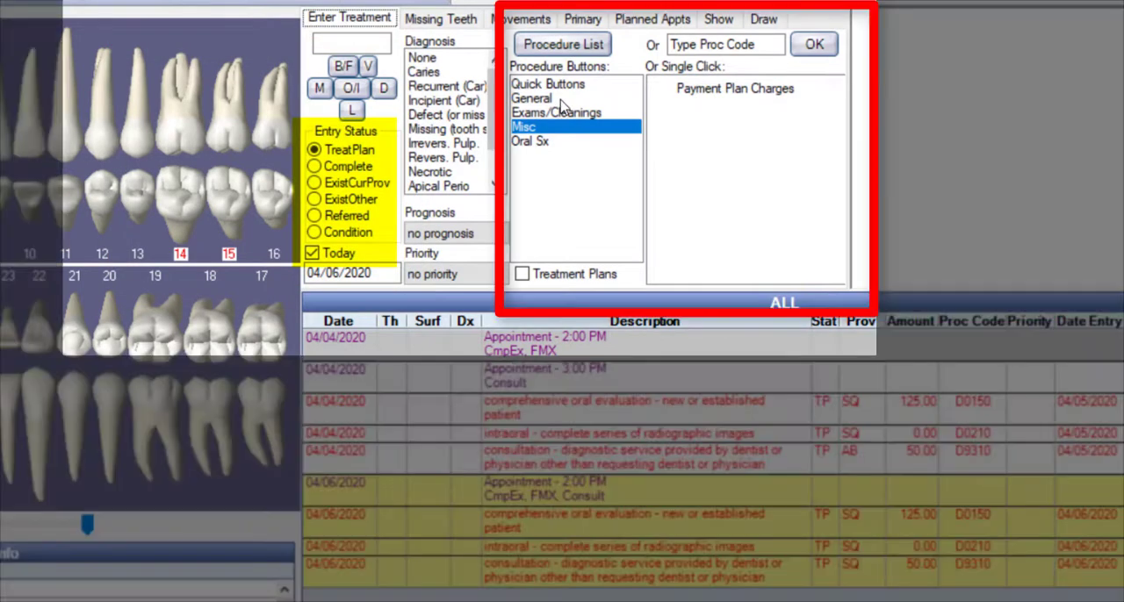
- Plan General > RCT and procedure code D7140 extractions on teeth 14 and 15
click(531, 98)
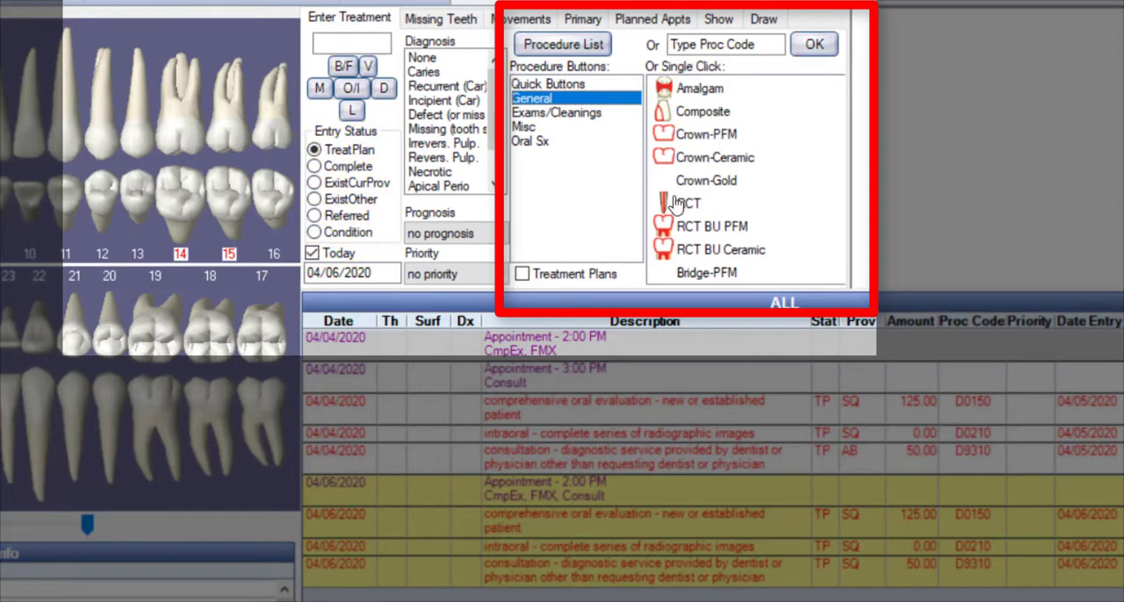
click(690, 203)
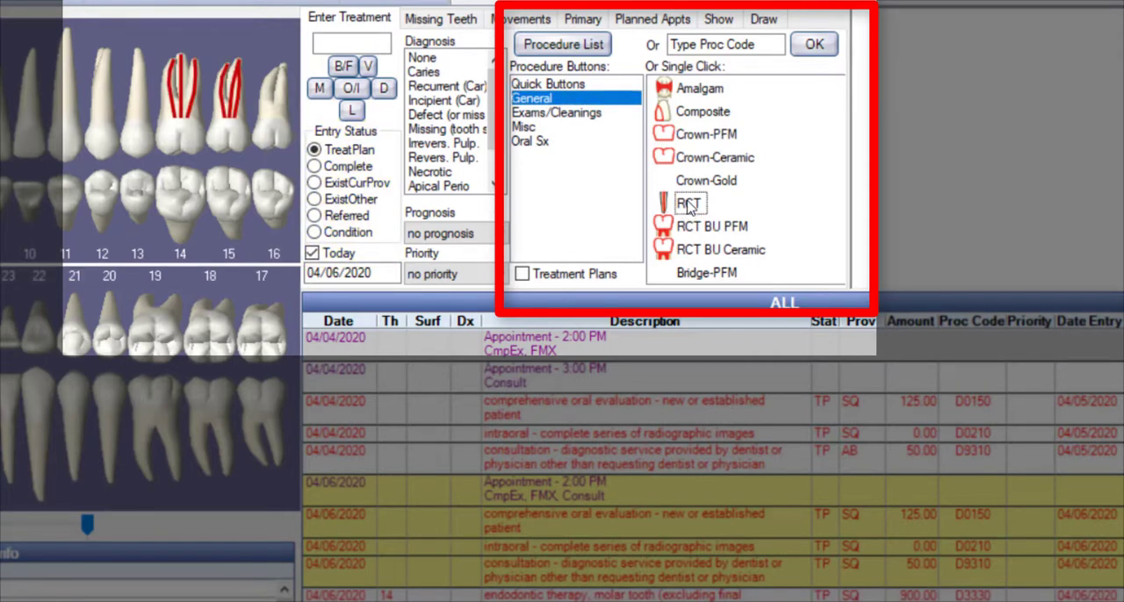
mouse_move(747, 211)
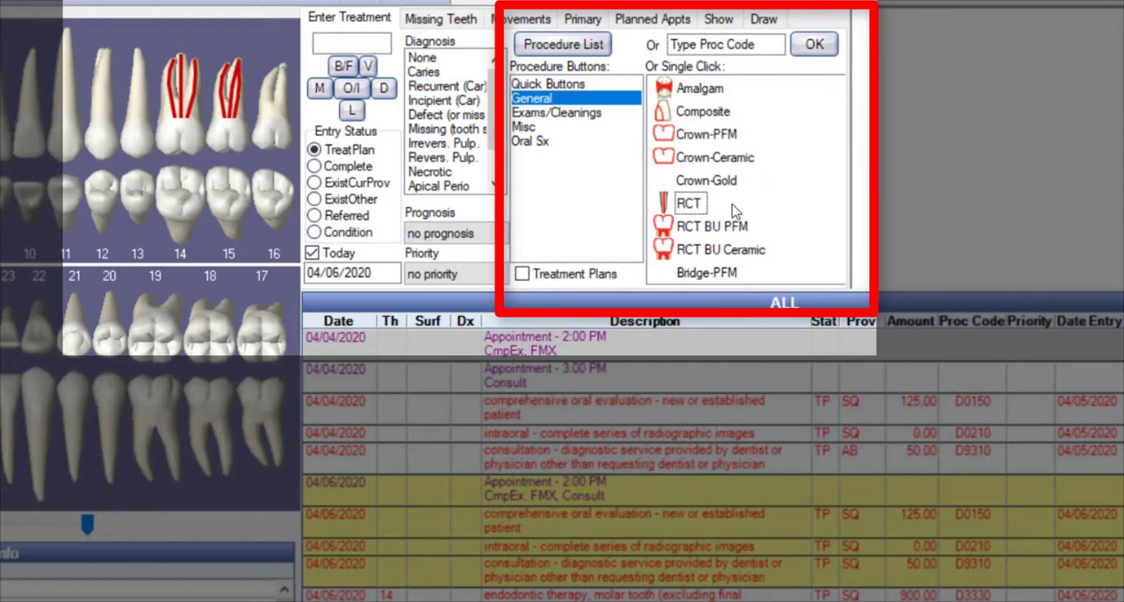
mouse_move(477, 218)
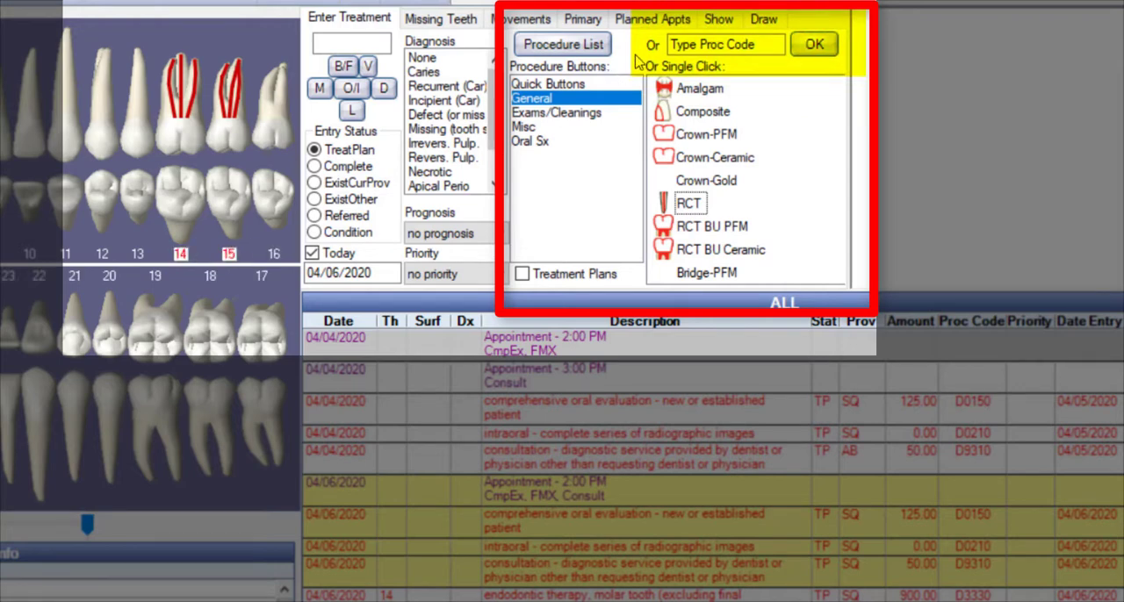
click(724, 44)
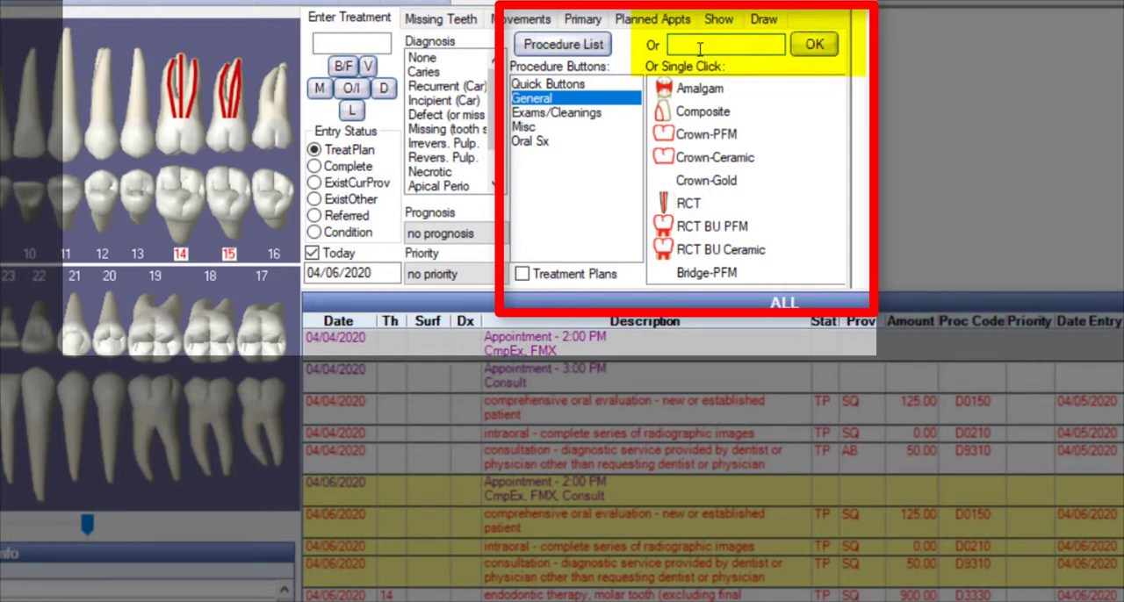
text(D7140)
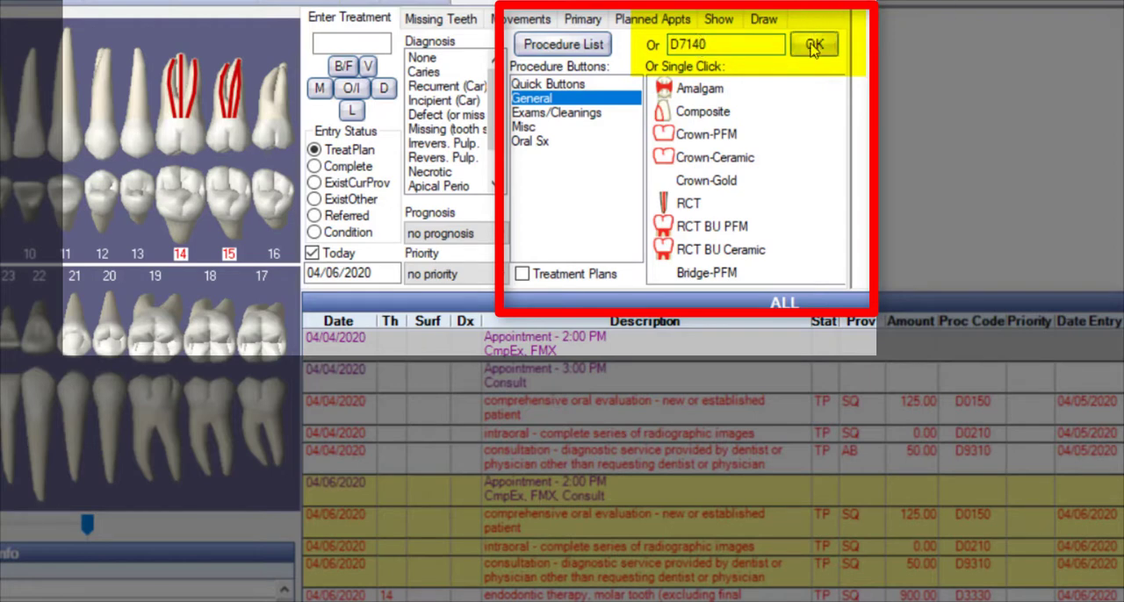
click(814, 44)
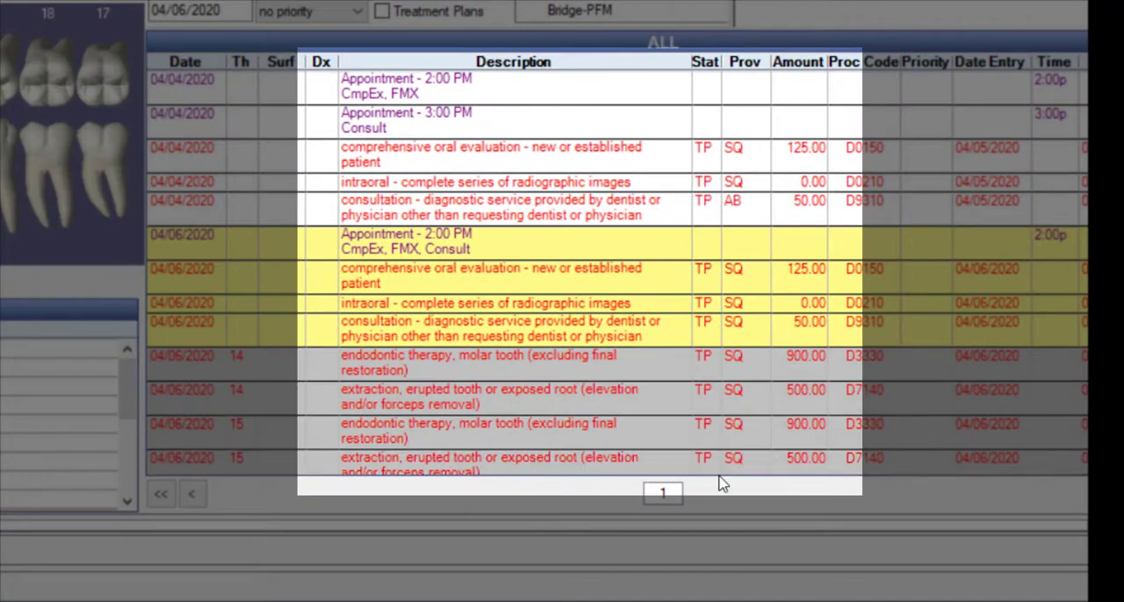
mouse_move(698, 263)
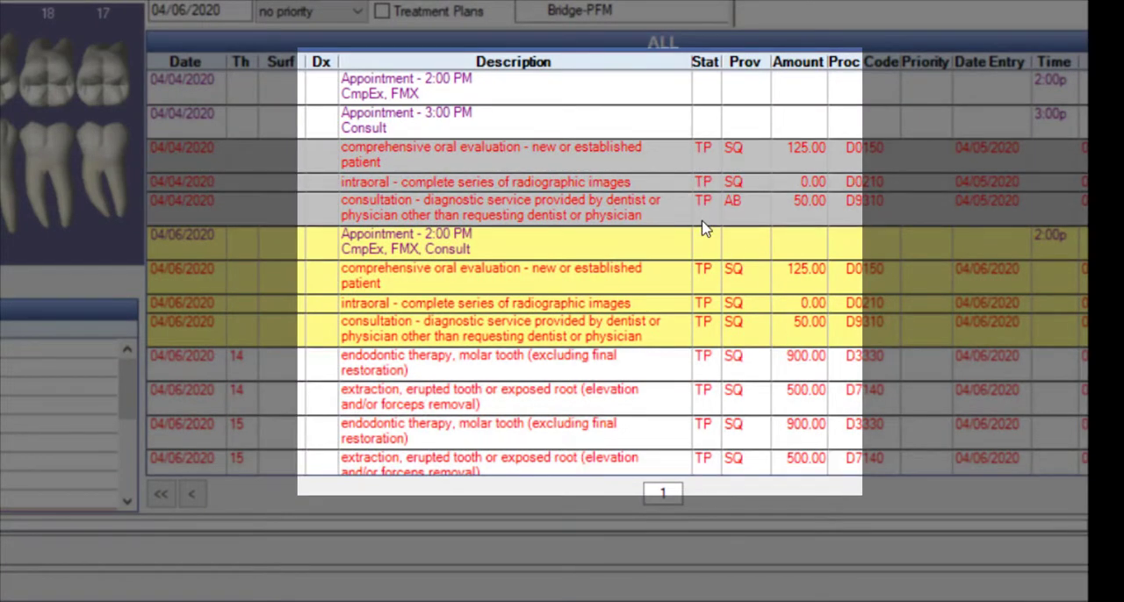
mouse_move(754, 230)
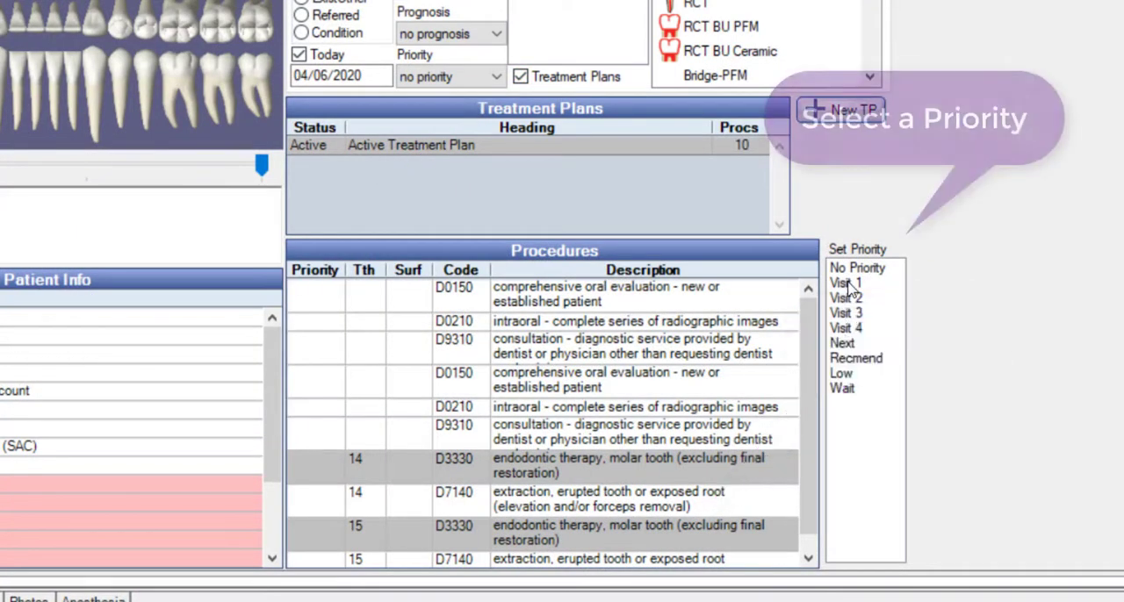
- Set the tooth 14 and 15 root canals to Visit 1 and accept a planned appointment
click(845, 282)
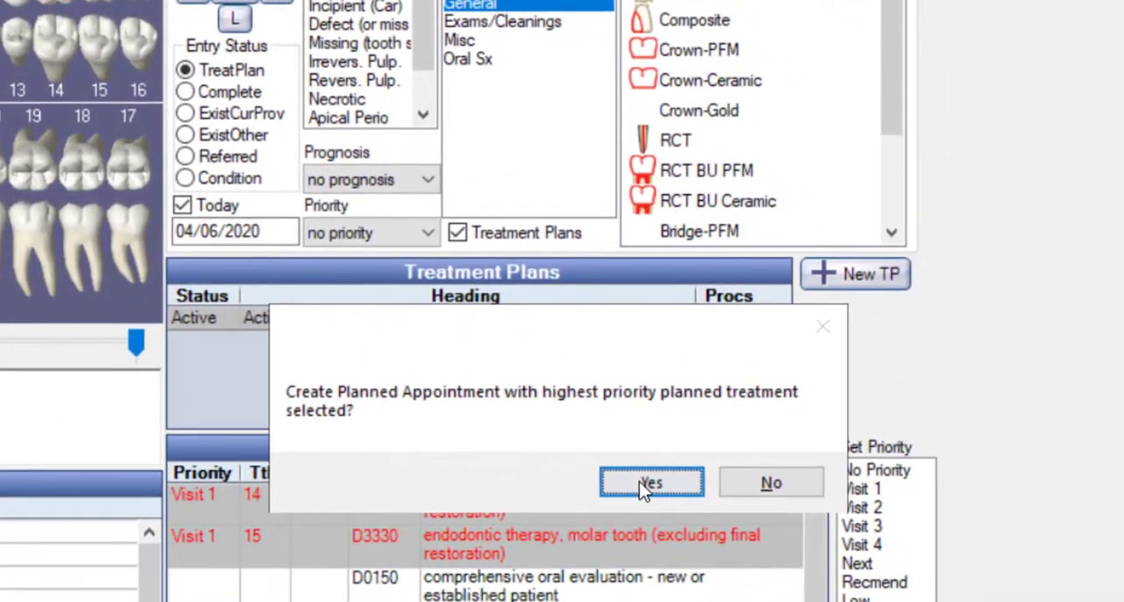
click(652, 483)
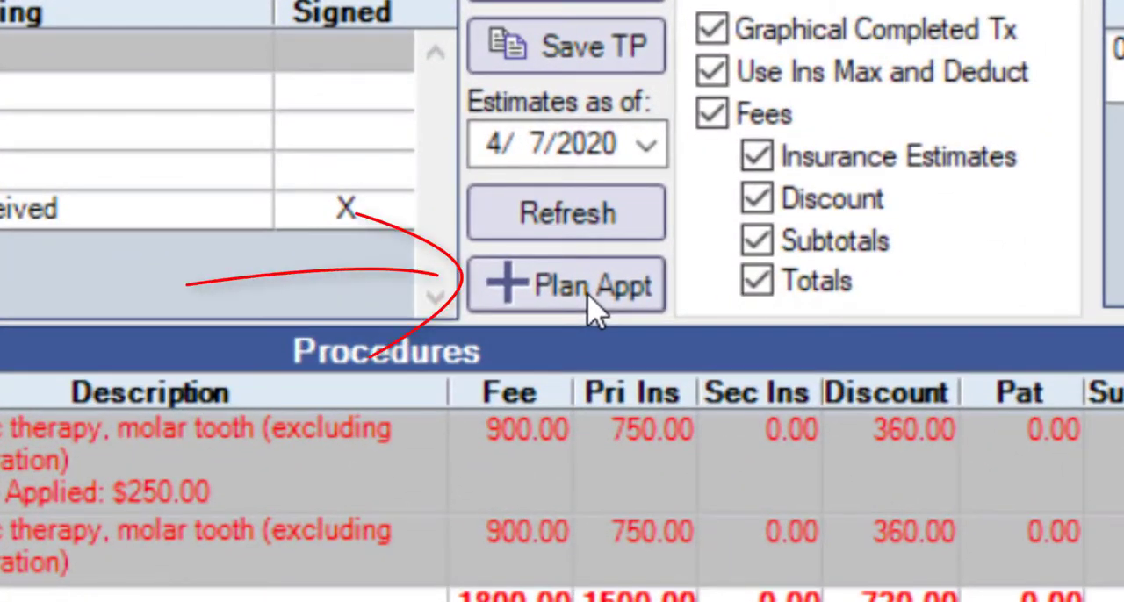
- Set the Visit 1 planned appointment to a locked 100 minutes with note 'Check Pre-Auth!'
click(566, 284)
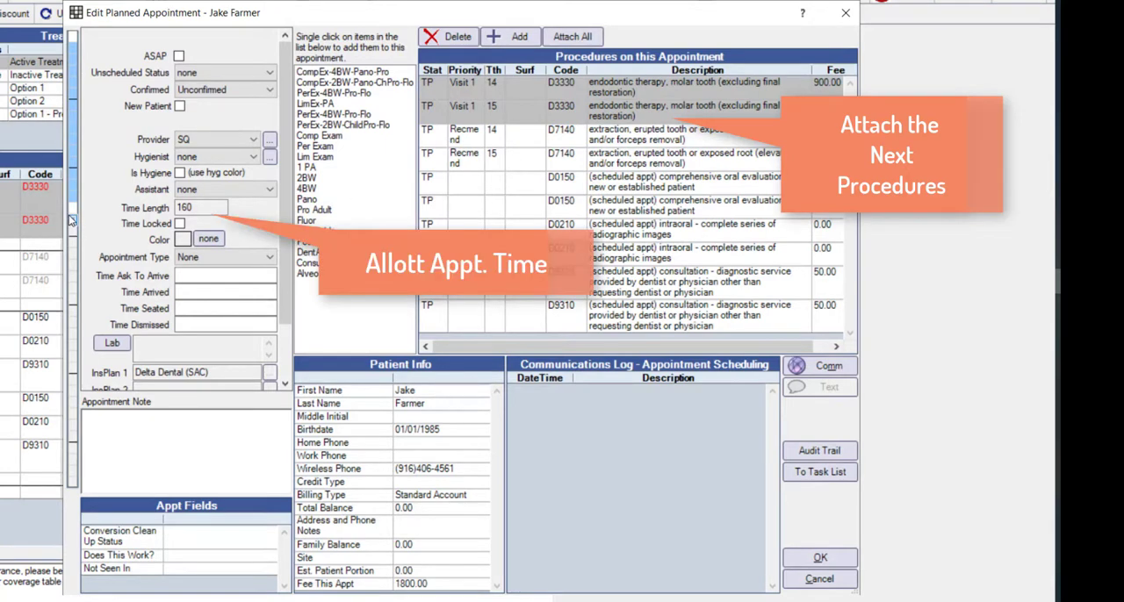
click(179, 223)
text(Check Pre)
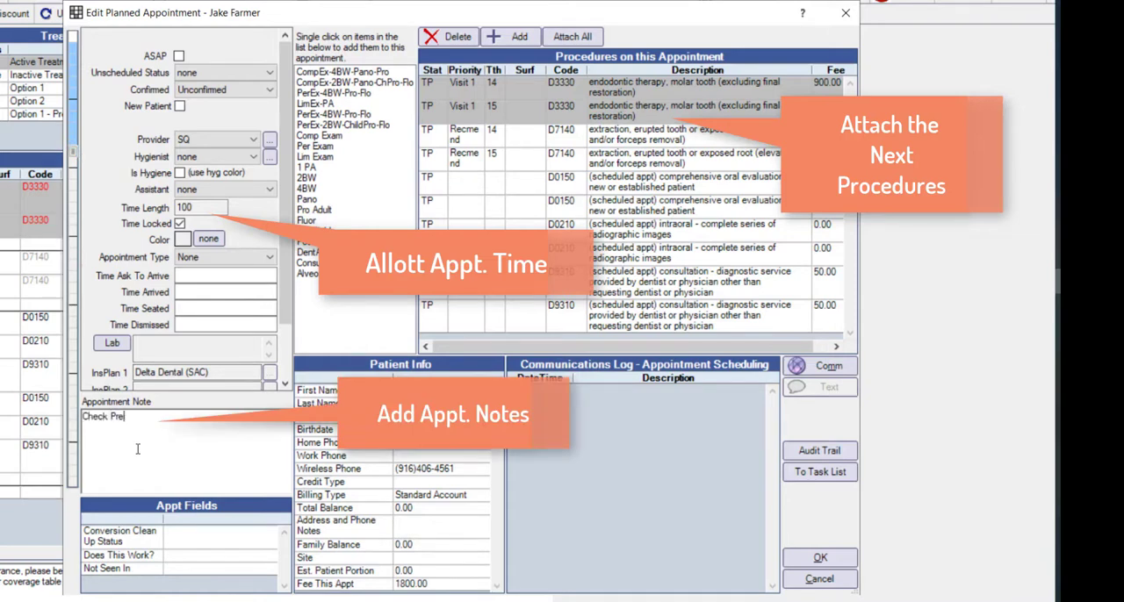
text(-Auth!)
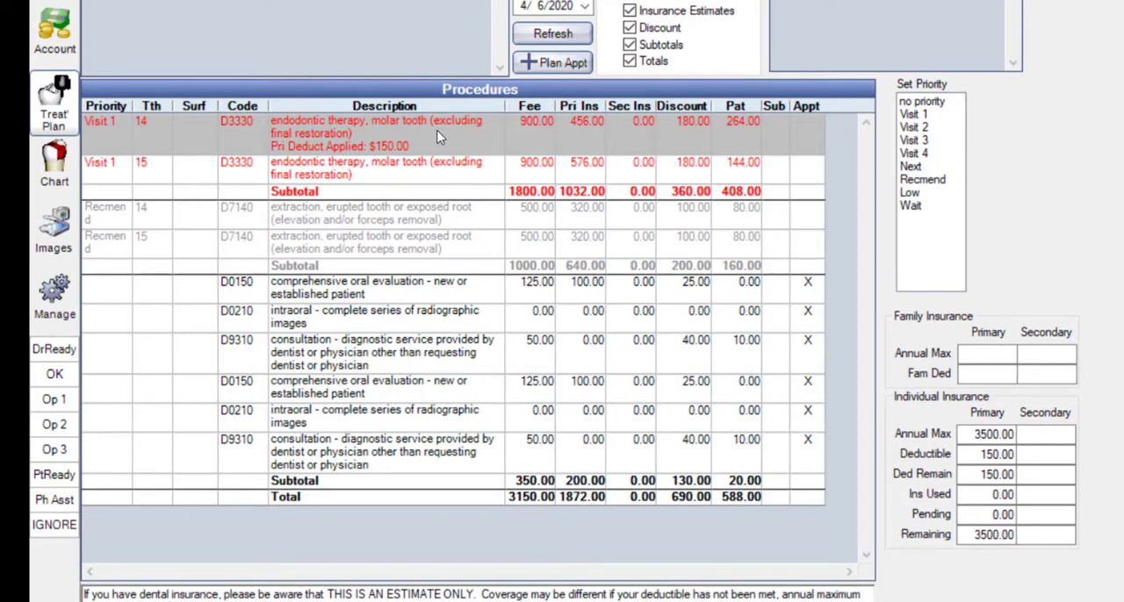
- Review the active treatment plan by selecting the tooth 14 root canal procedure
click(986, 454)
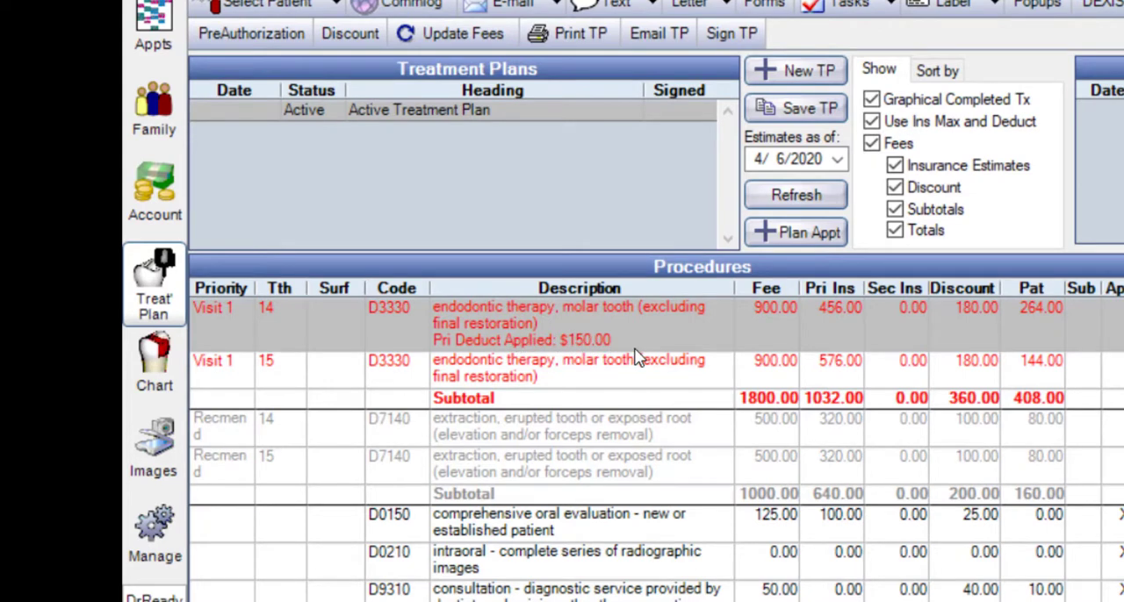
mouse_move(639, 373)
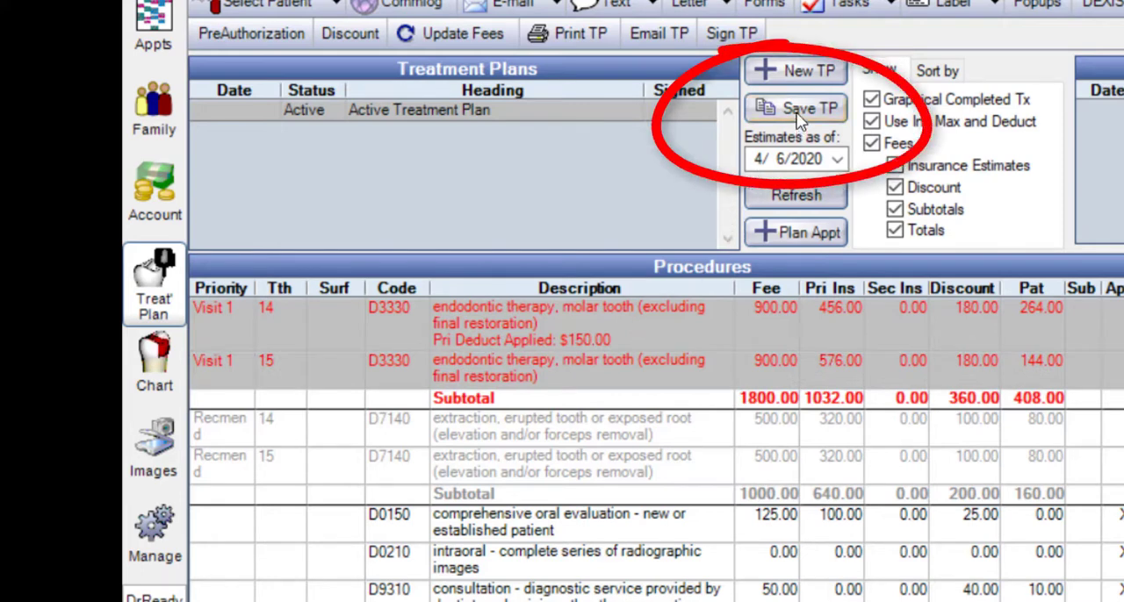
- Save the active treatment plan as Option 1, then save another copy headed Option 2
click(796, 108)
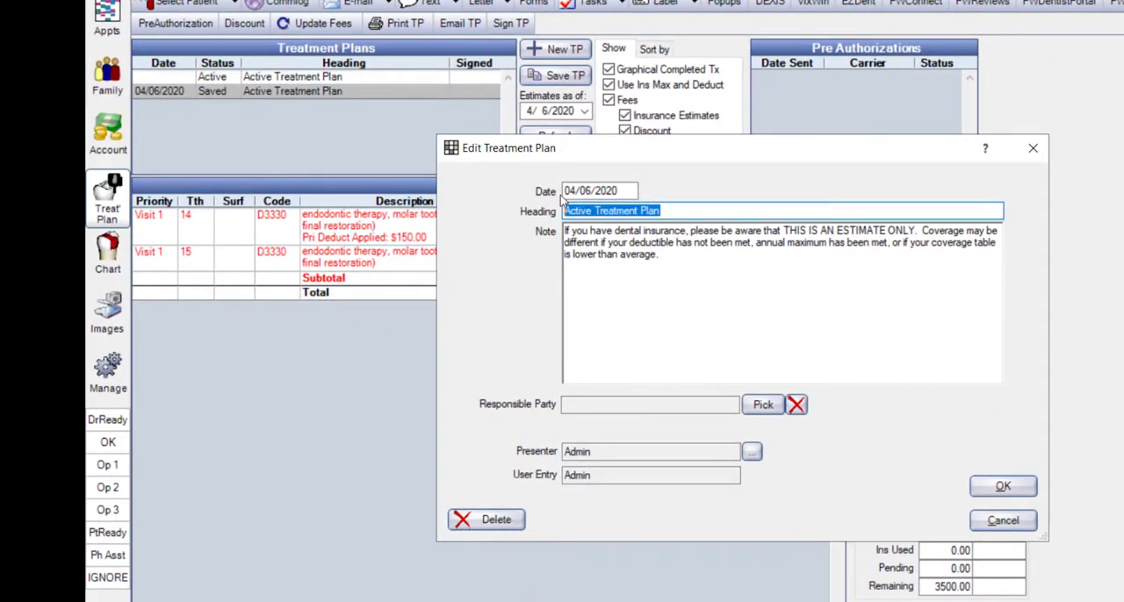
text(Option 1)
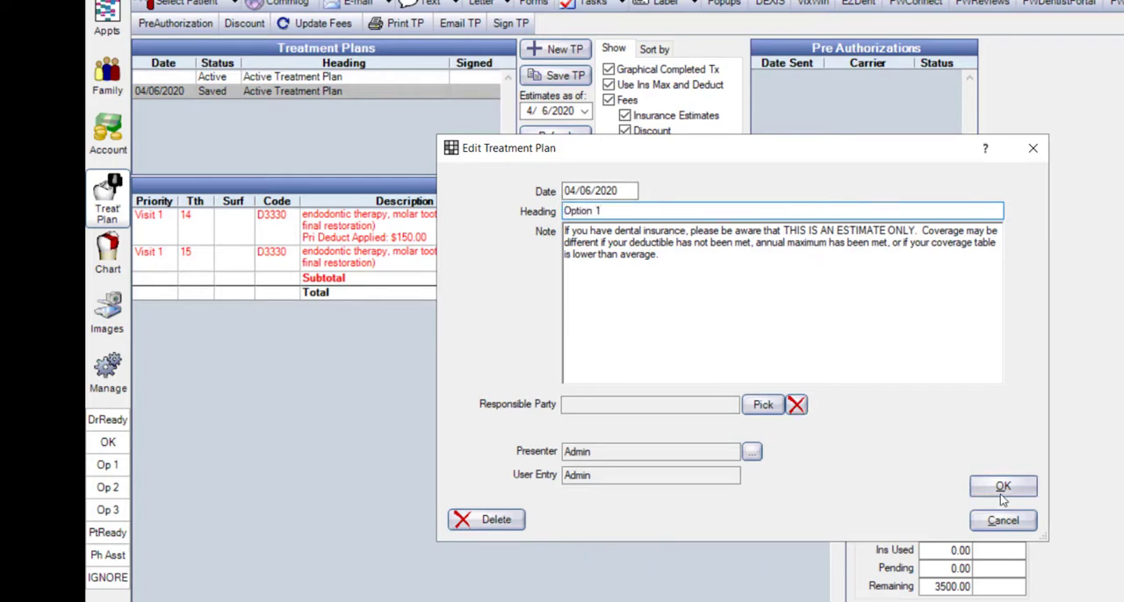
click(1003, 486)
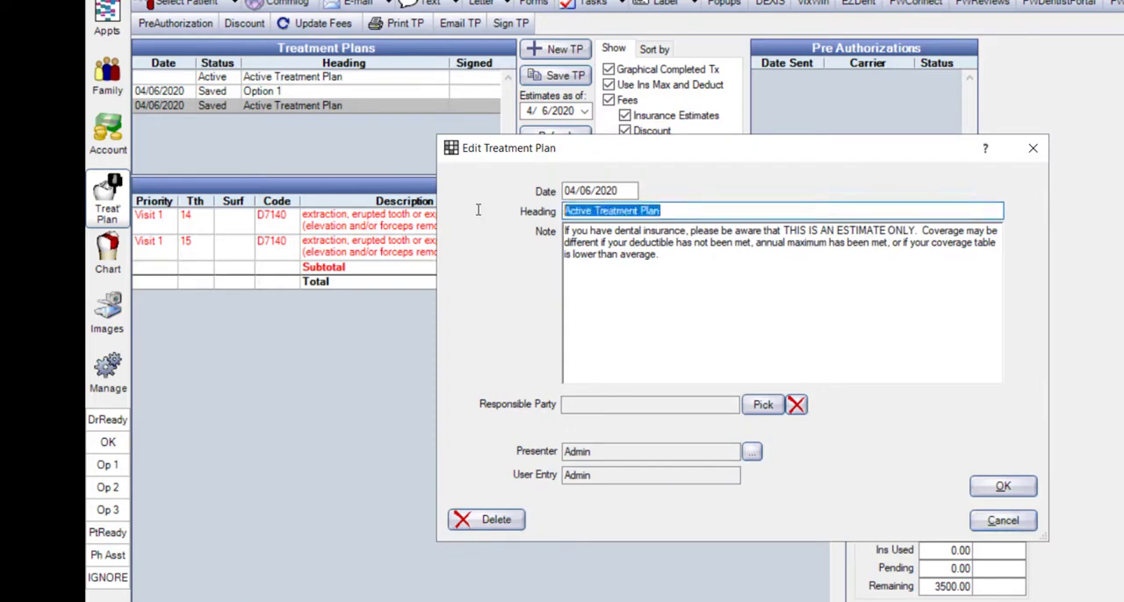
text(Option 2)
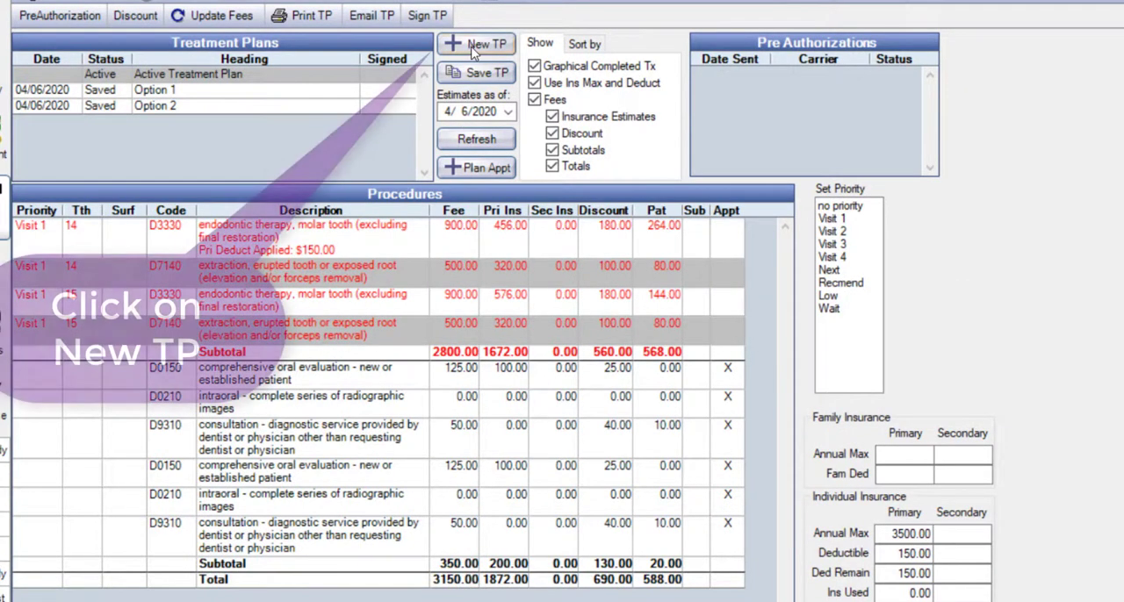
- Create an inactive treatment plan holding the D7140 extractions for teeth 14 and 15
click(476, 44)
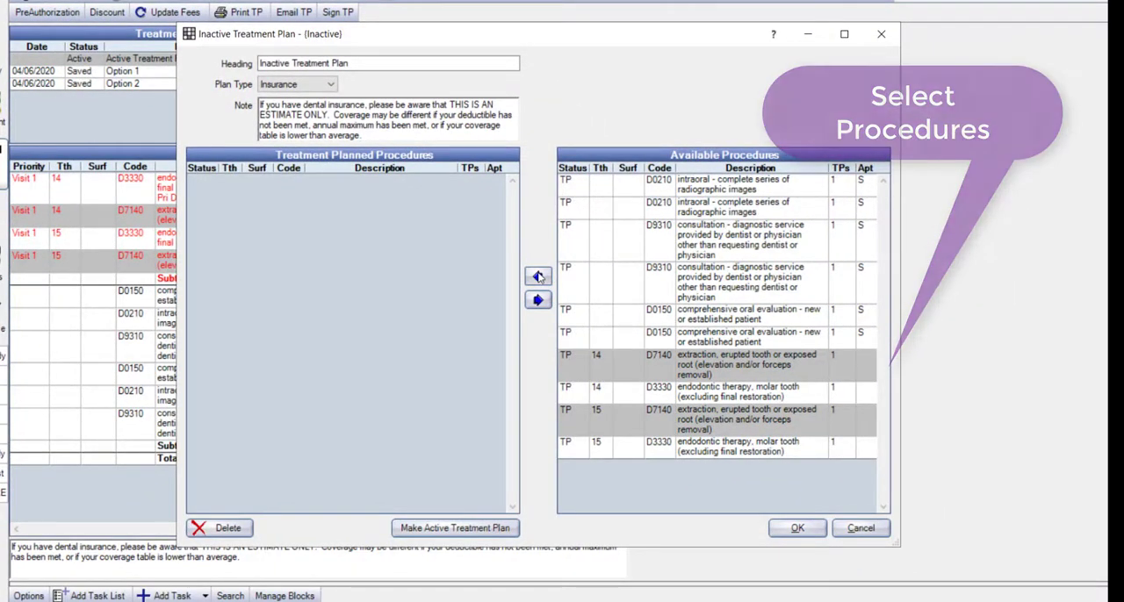
click(538, 276)
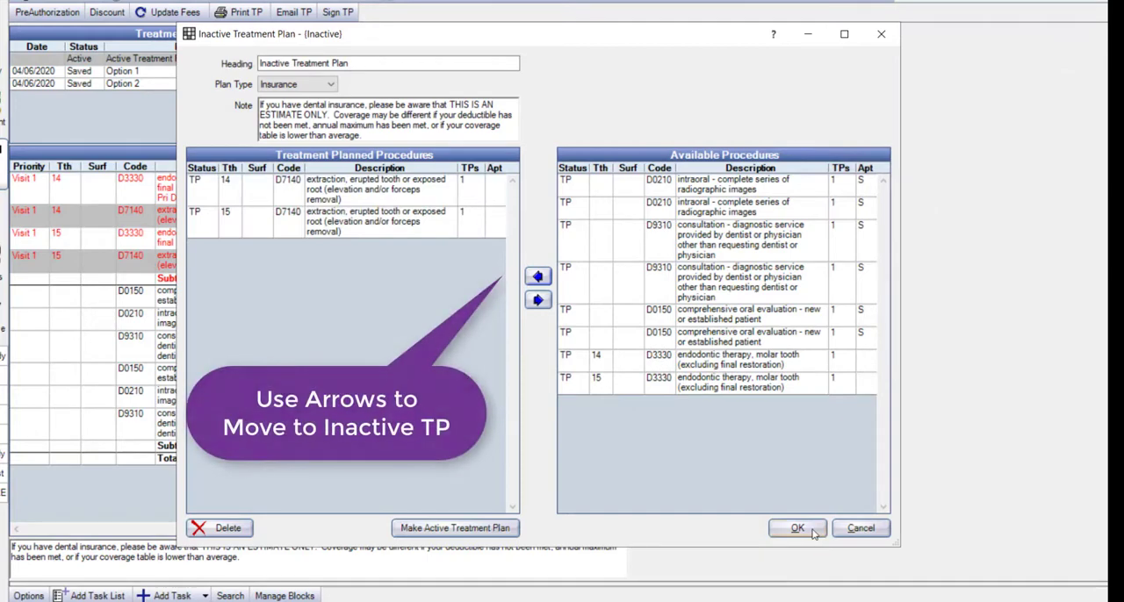
click(797, 528)
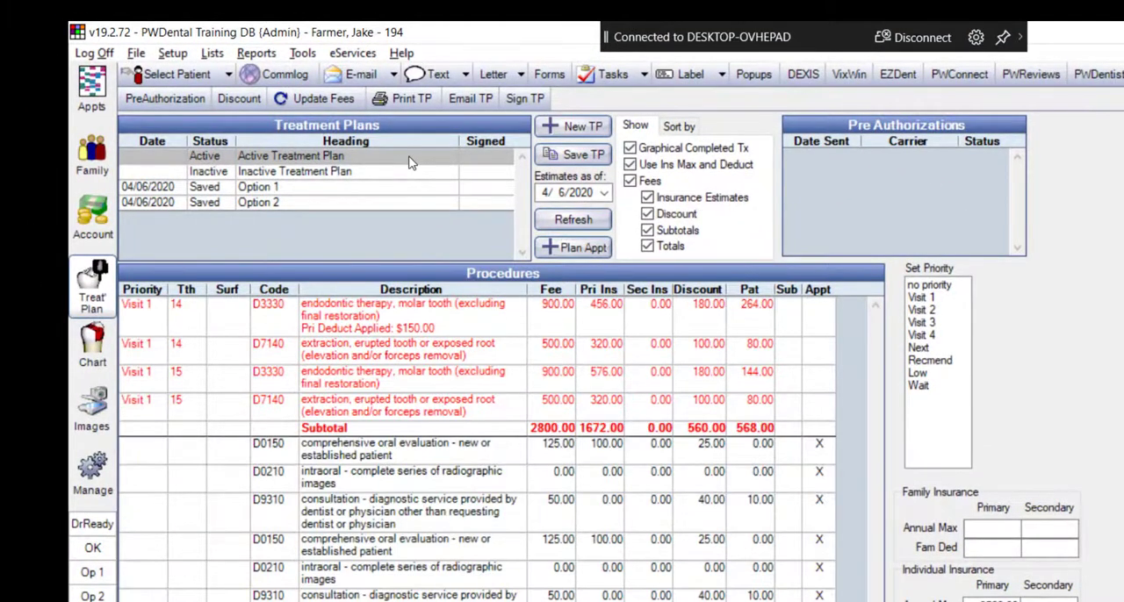
mouse_move(410, 363)
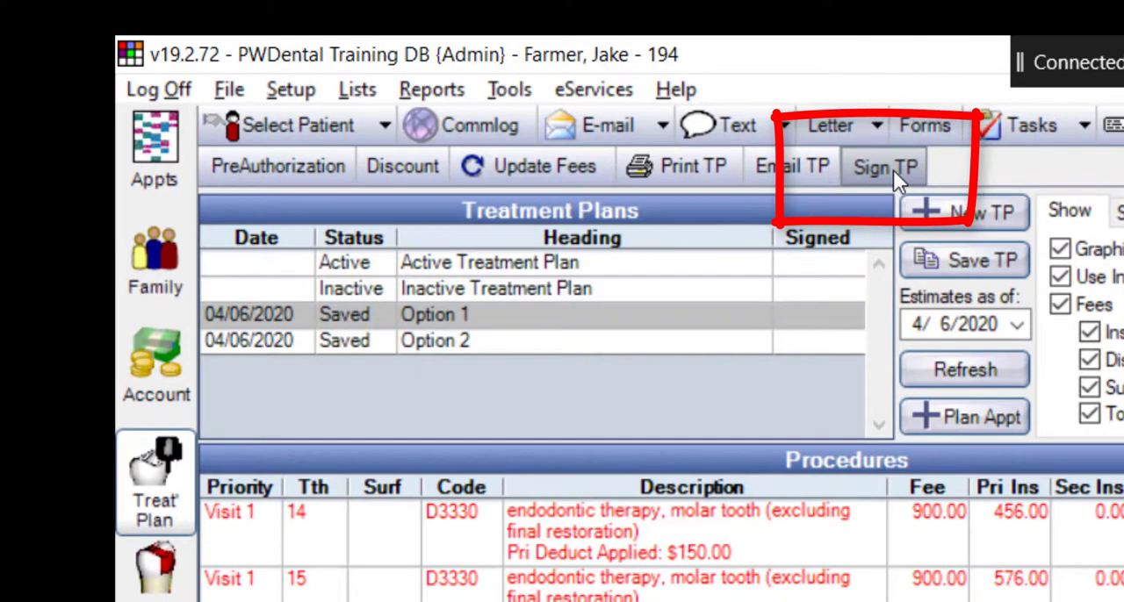
click(884, 167)
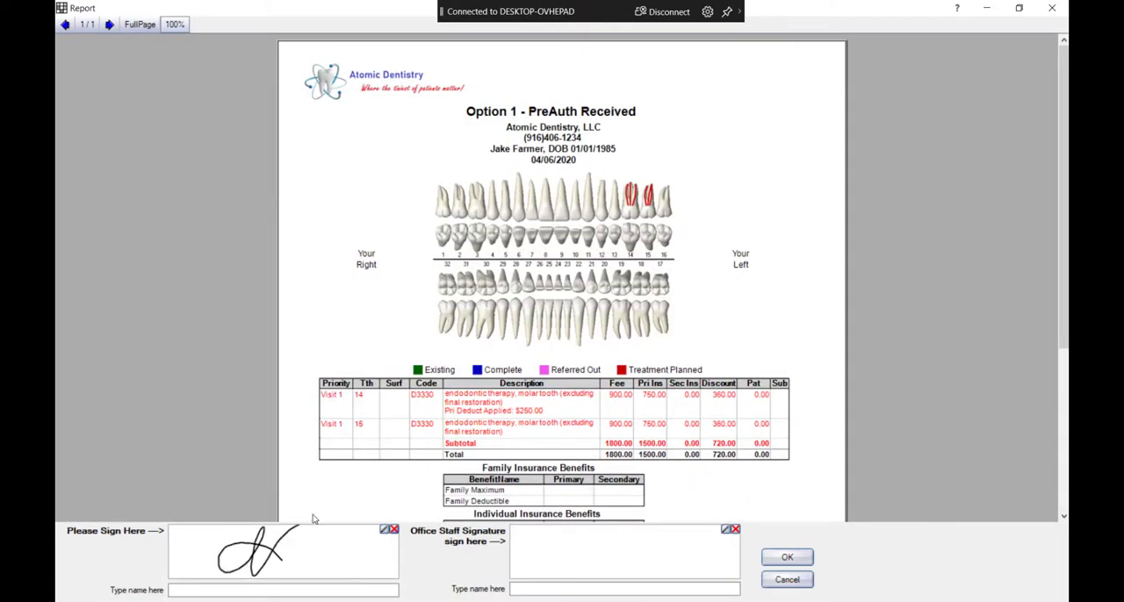
click(283, 590)
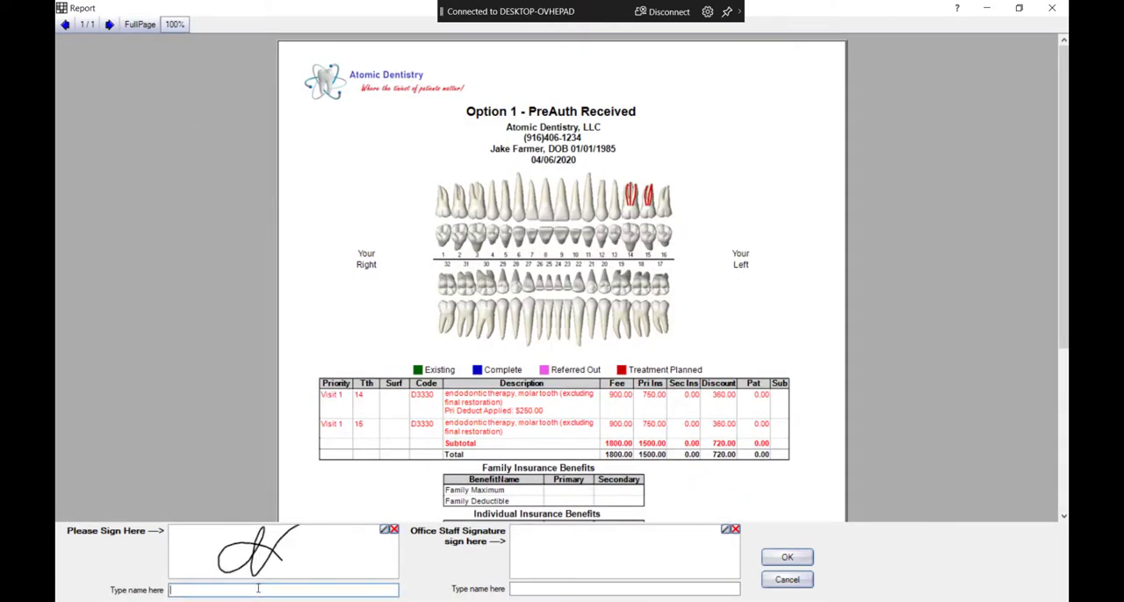
text(Jake Farmer)
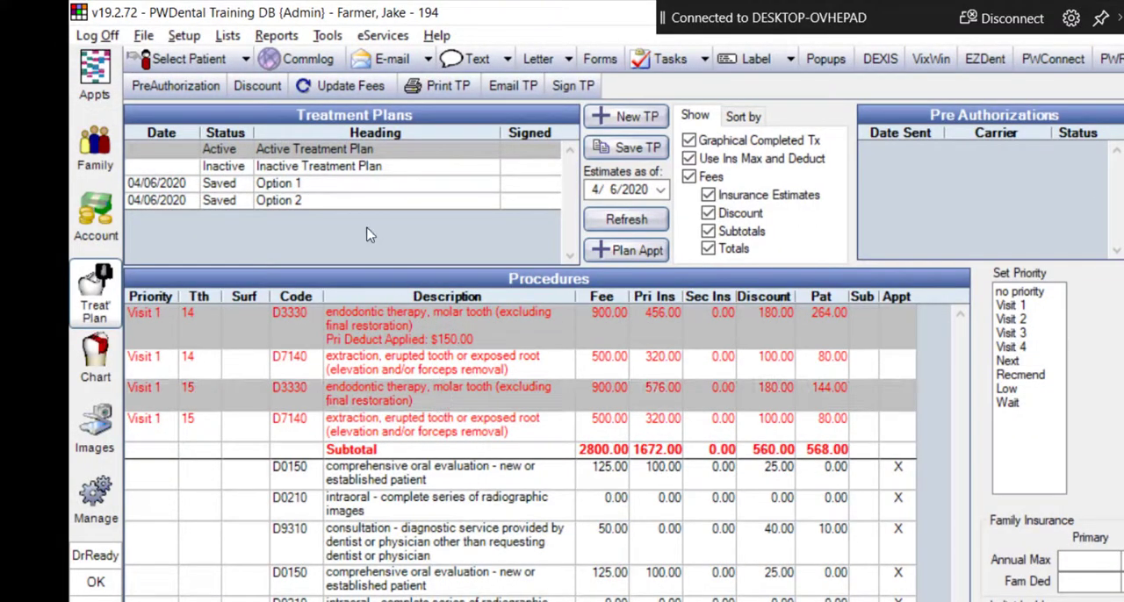
- Apply a 20 percent Treatment Plan Discount to the plan's procedures
click(257, 85)
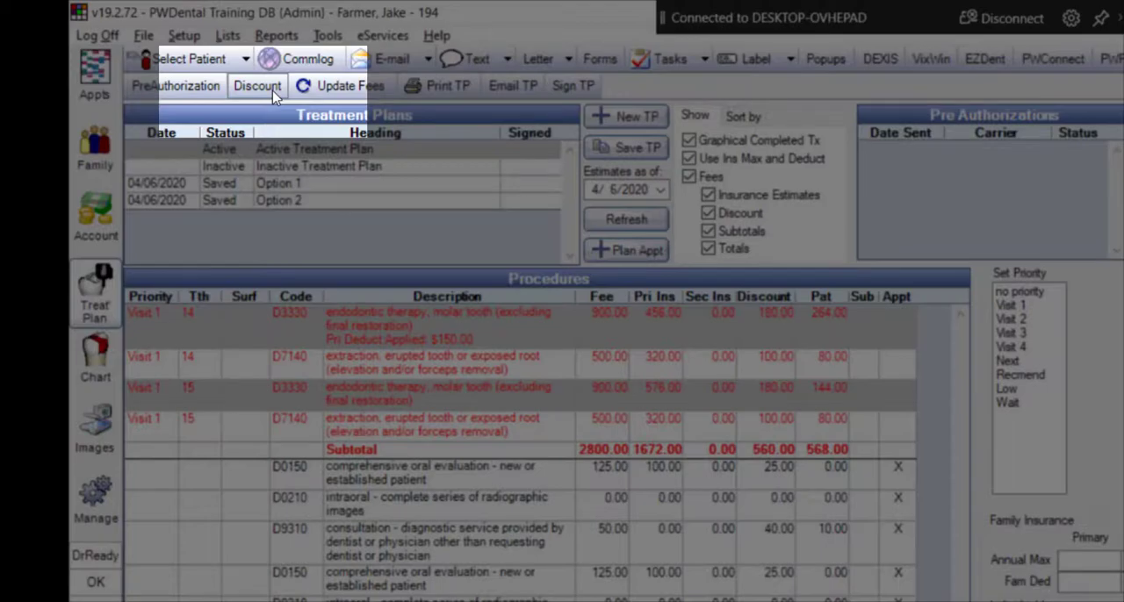
click(257, 86)
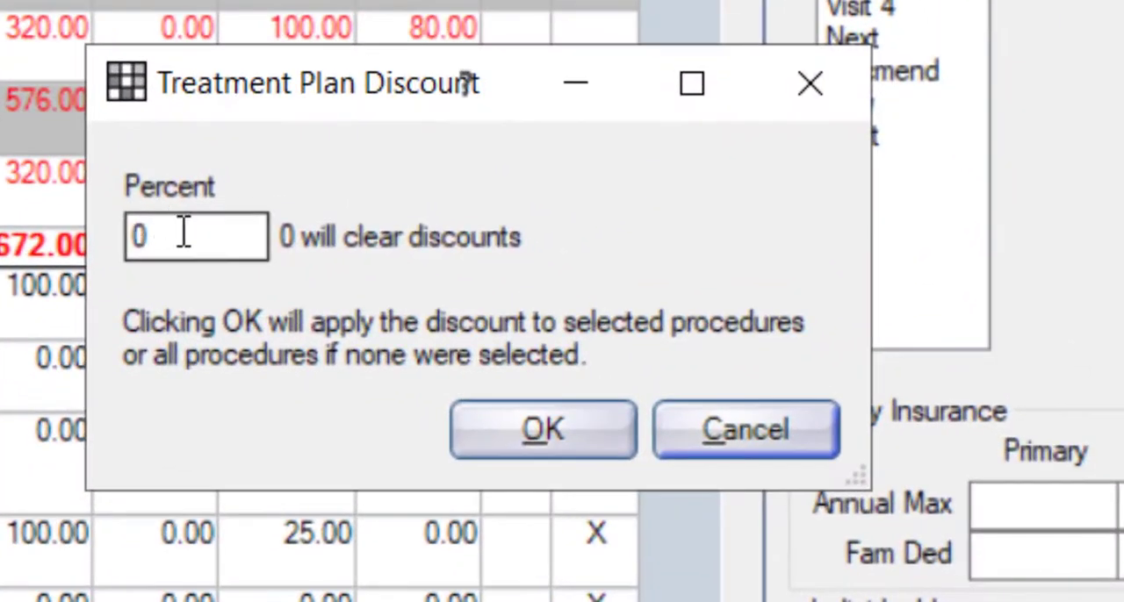
text(20)
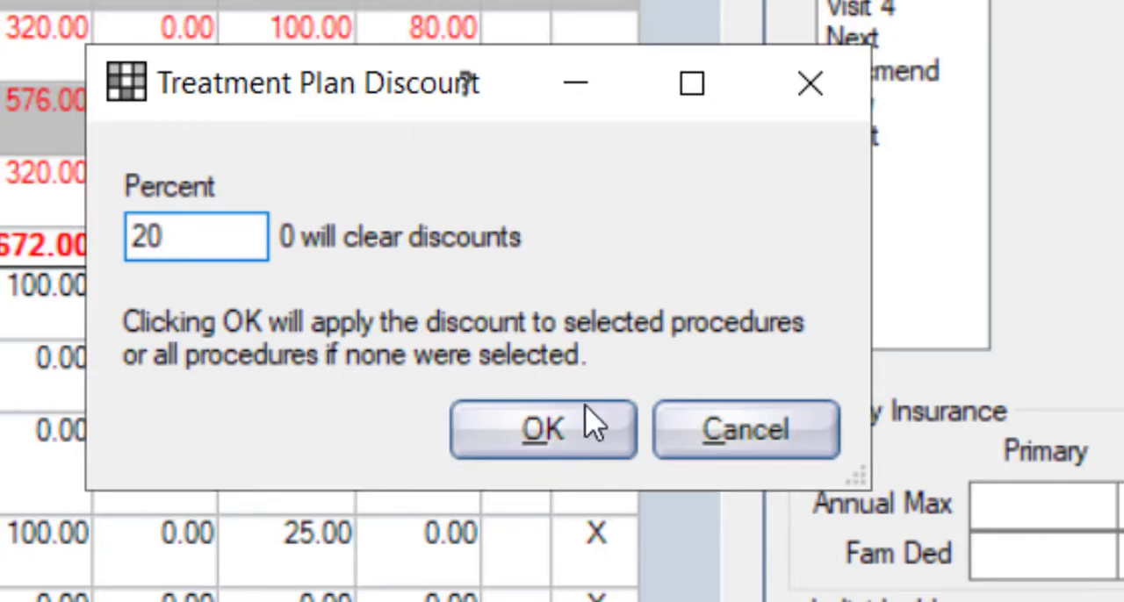
click(542, 430)
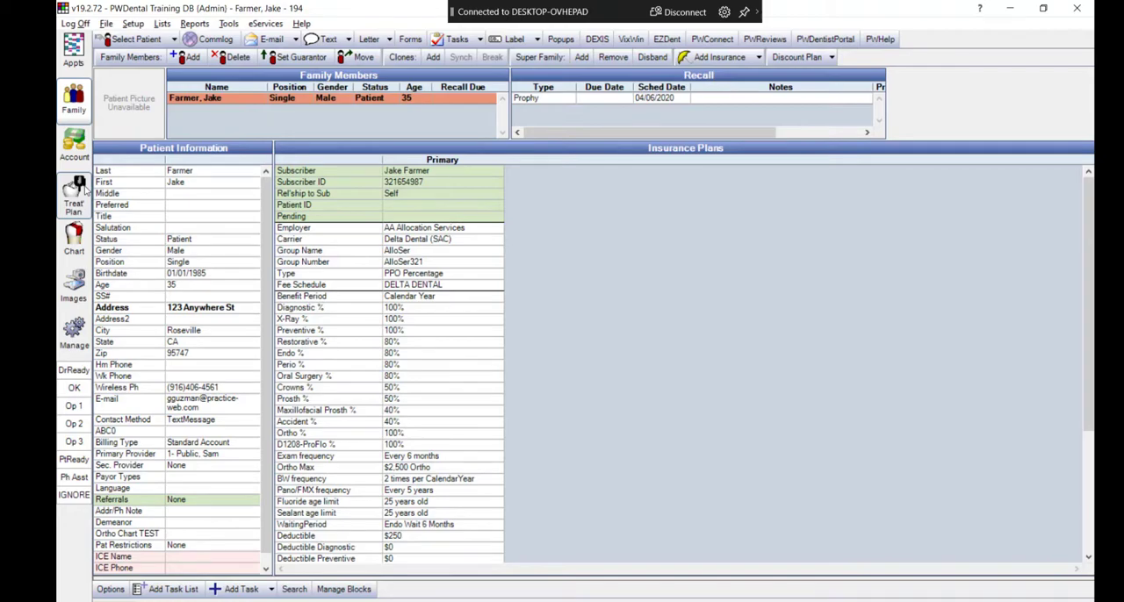
- In Treat Plan, update all fees and insurance estimates to current amounts
click(74, 198)
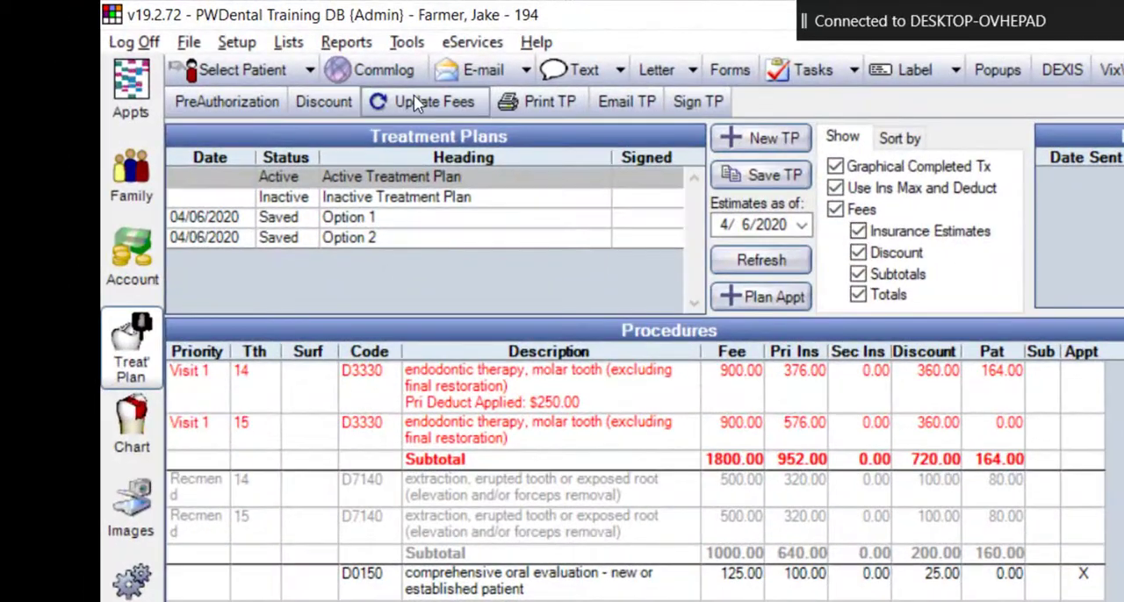
click(434, 101)
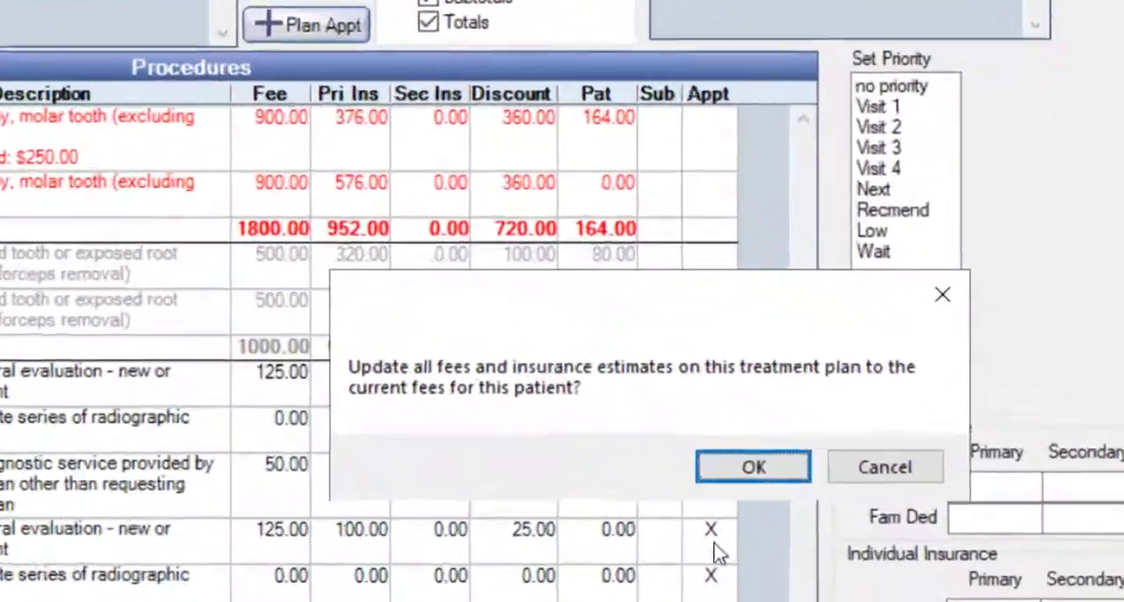
click(753, 466)
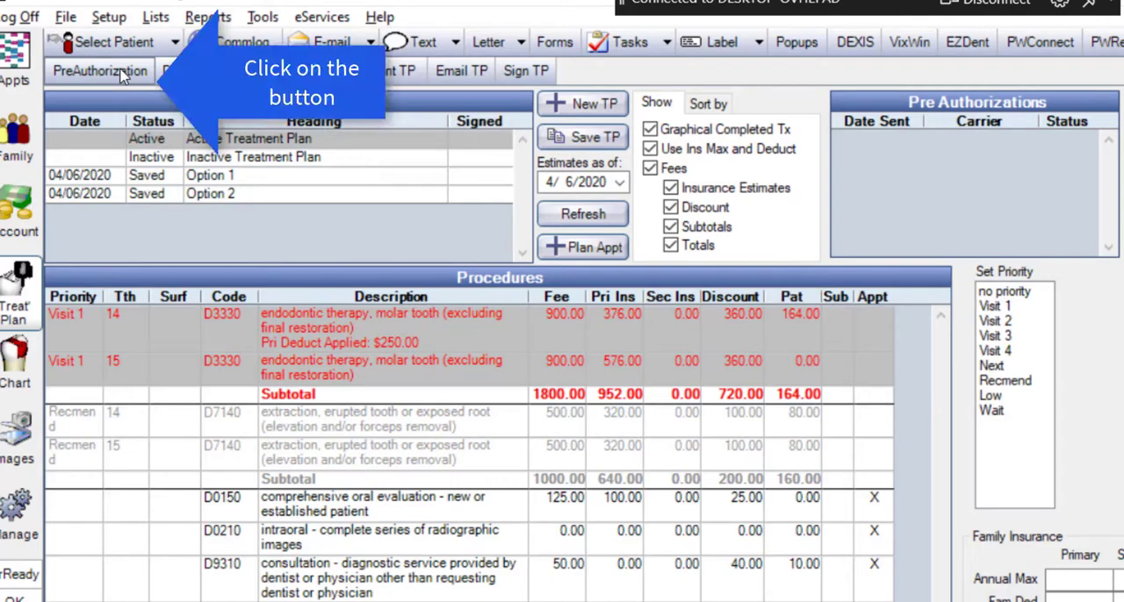
- Enter by-procedure insurance estimates of 750 for both root canals, including tooth 15, and save
click(99, 70)
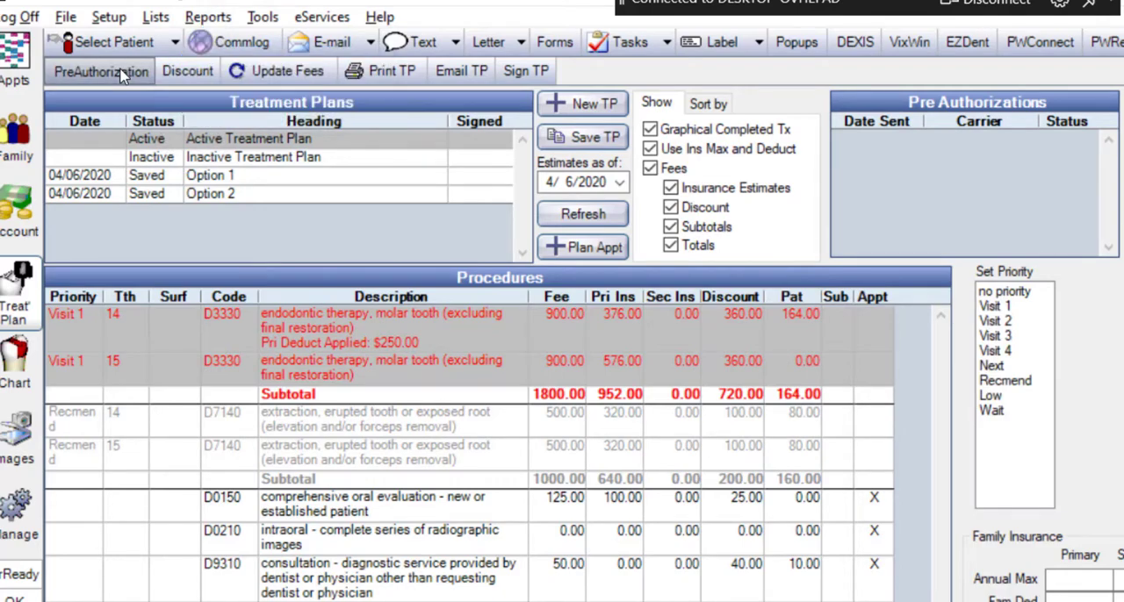
click(100, 71)
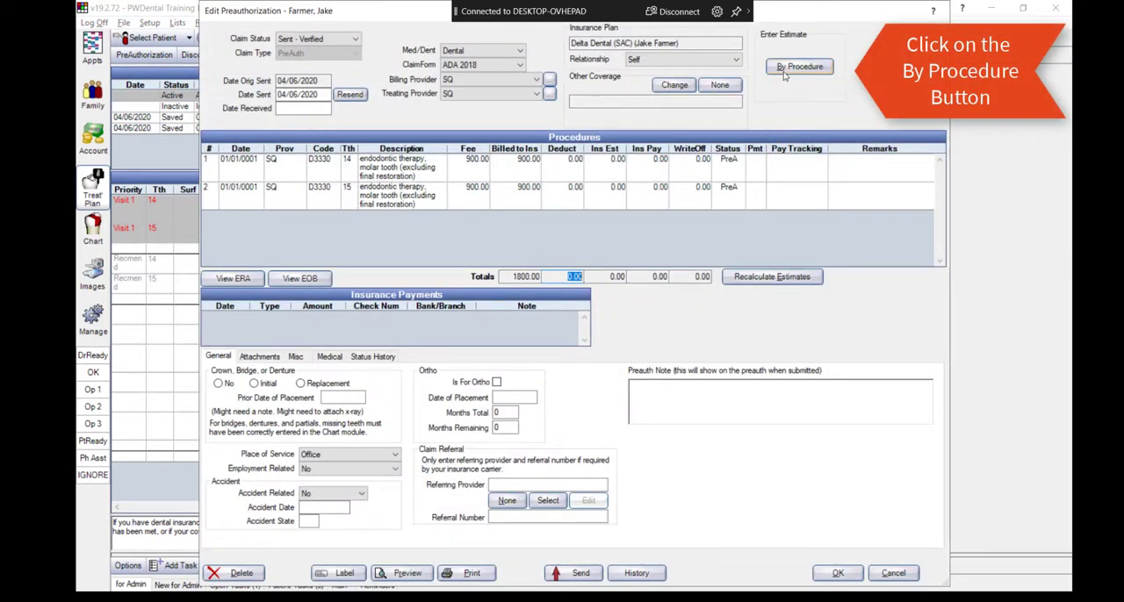
click(800, 67)
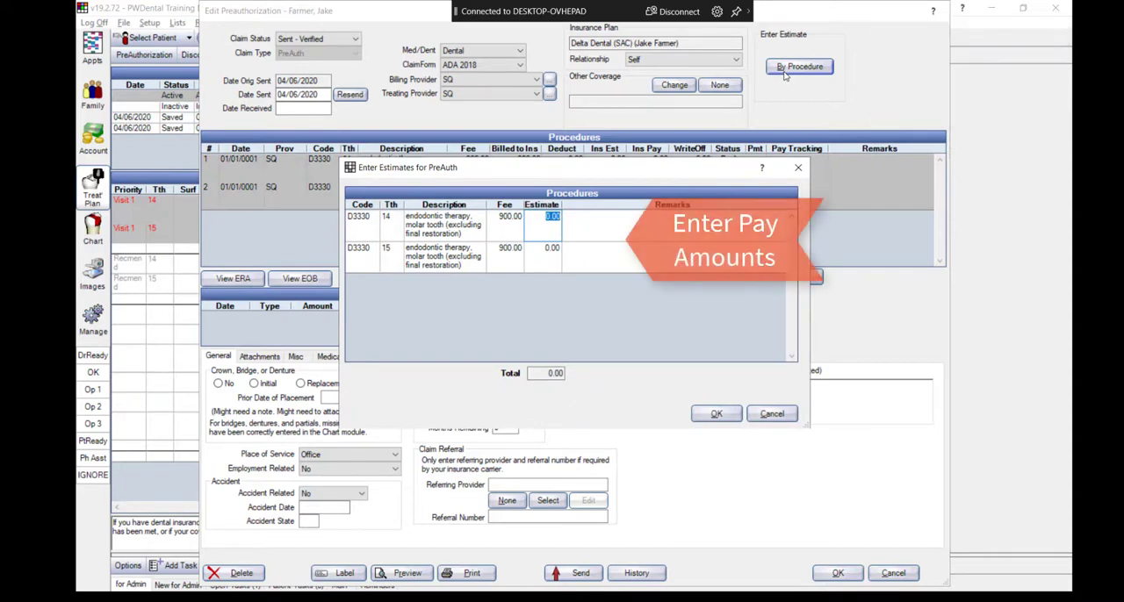
text(750)
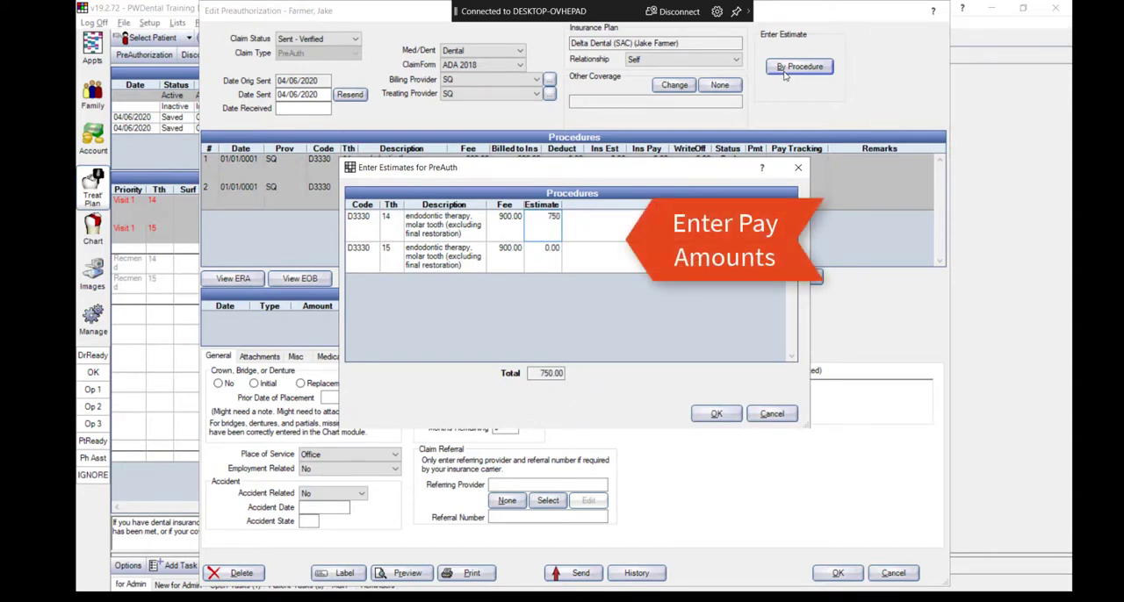
click(543, 216)
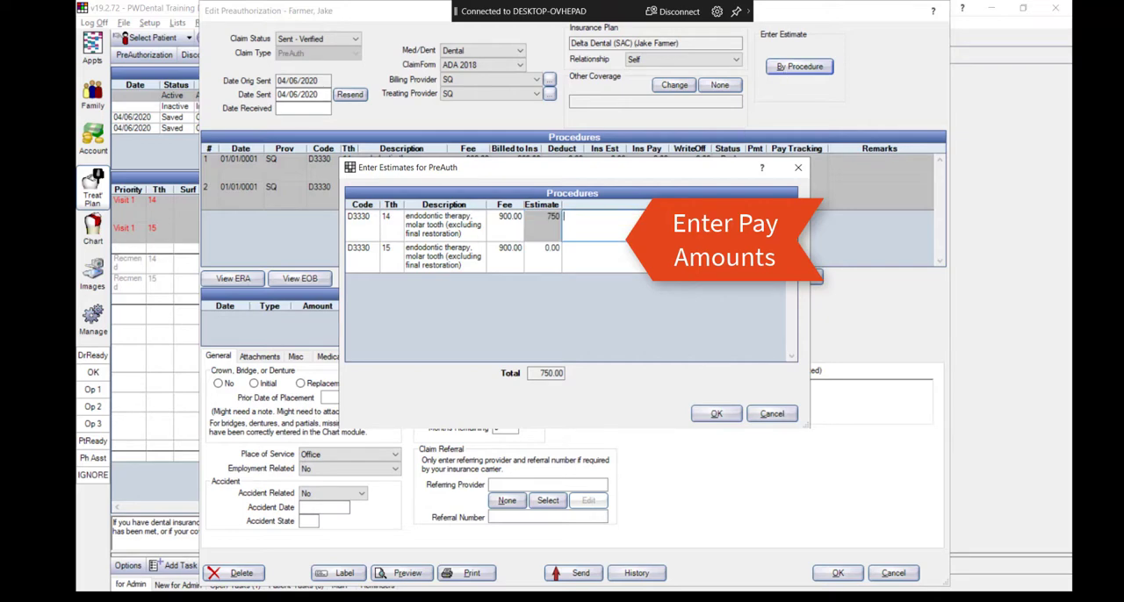
click(551, 247)
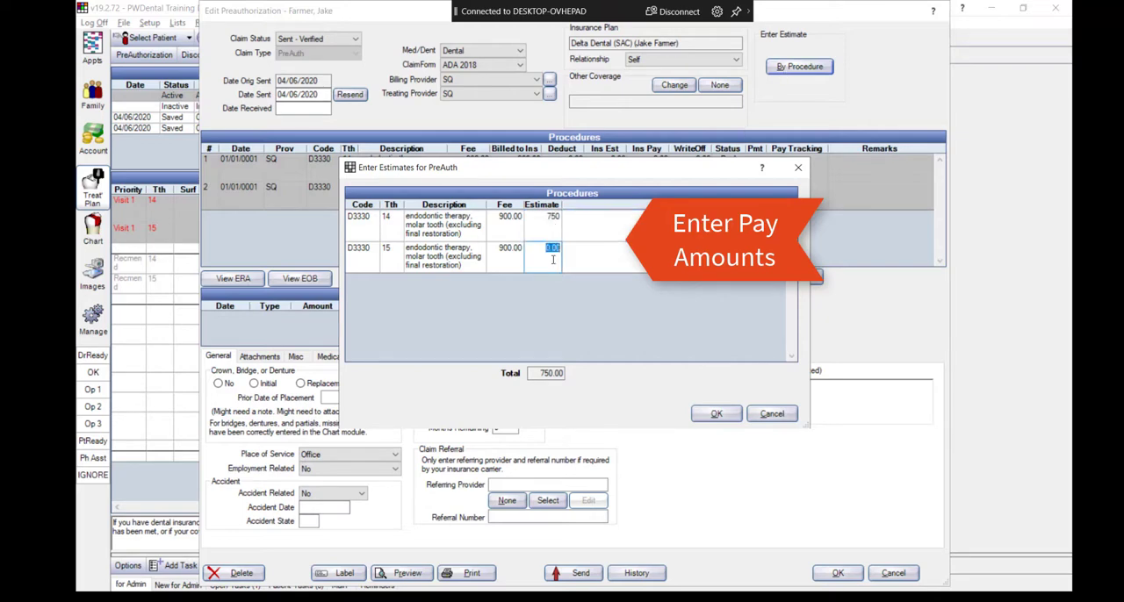
text(750)
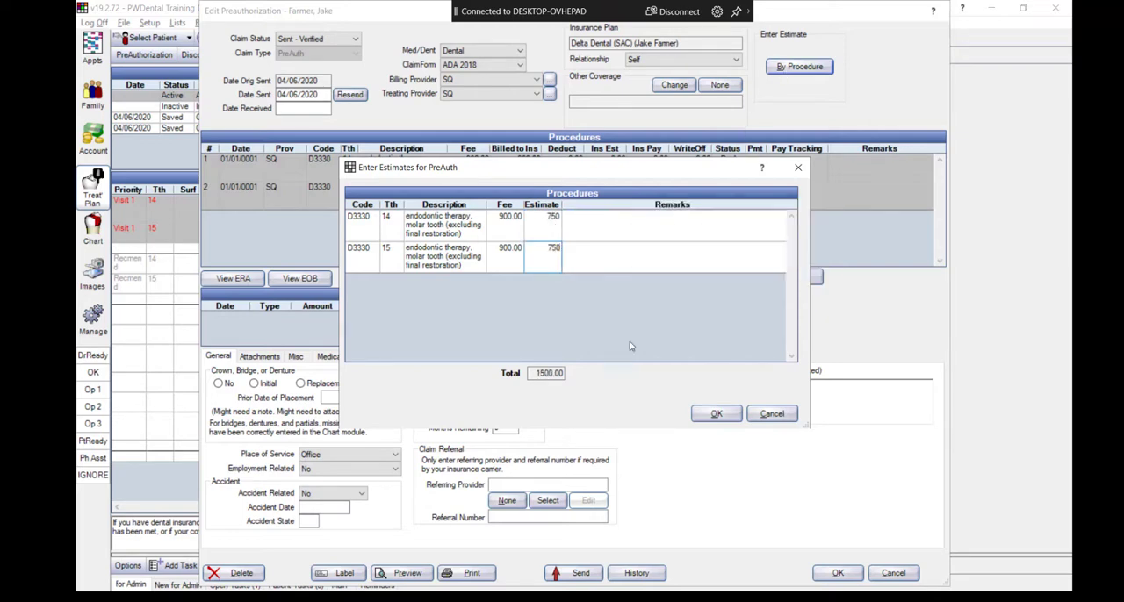
click(716, 413)
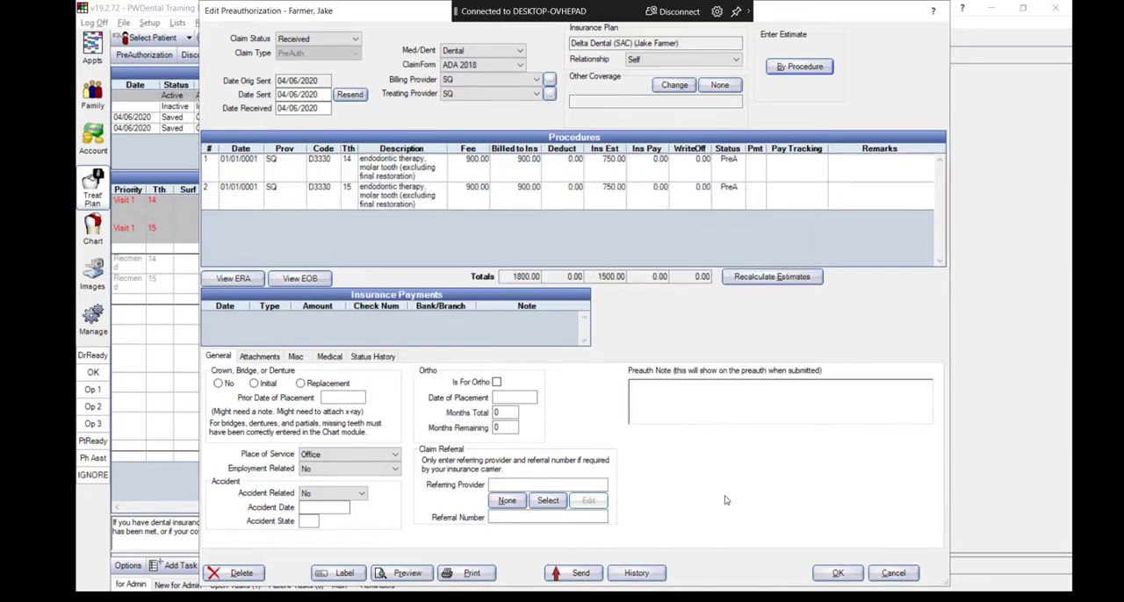